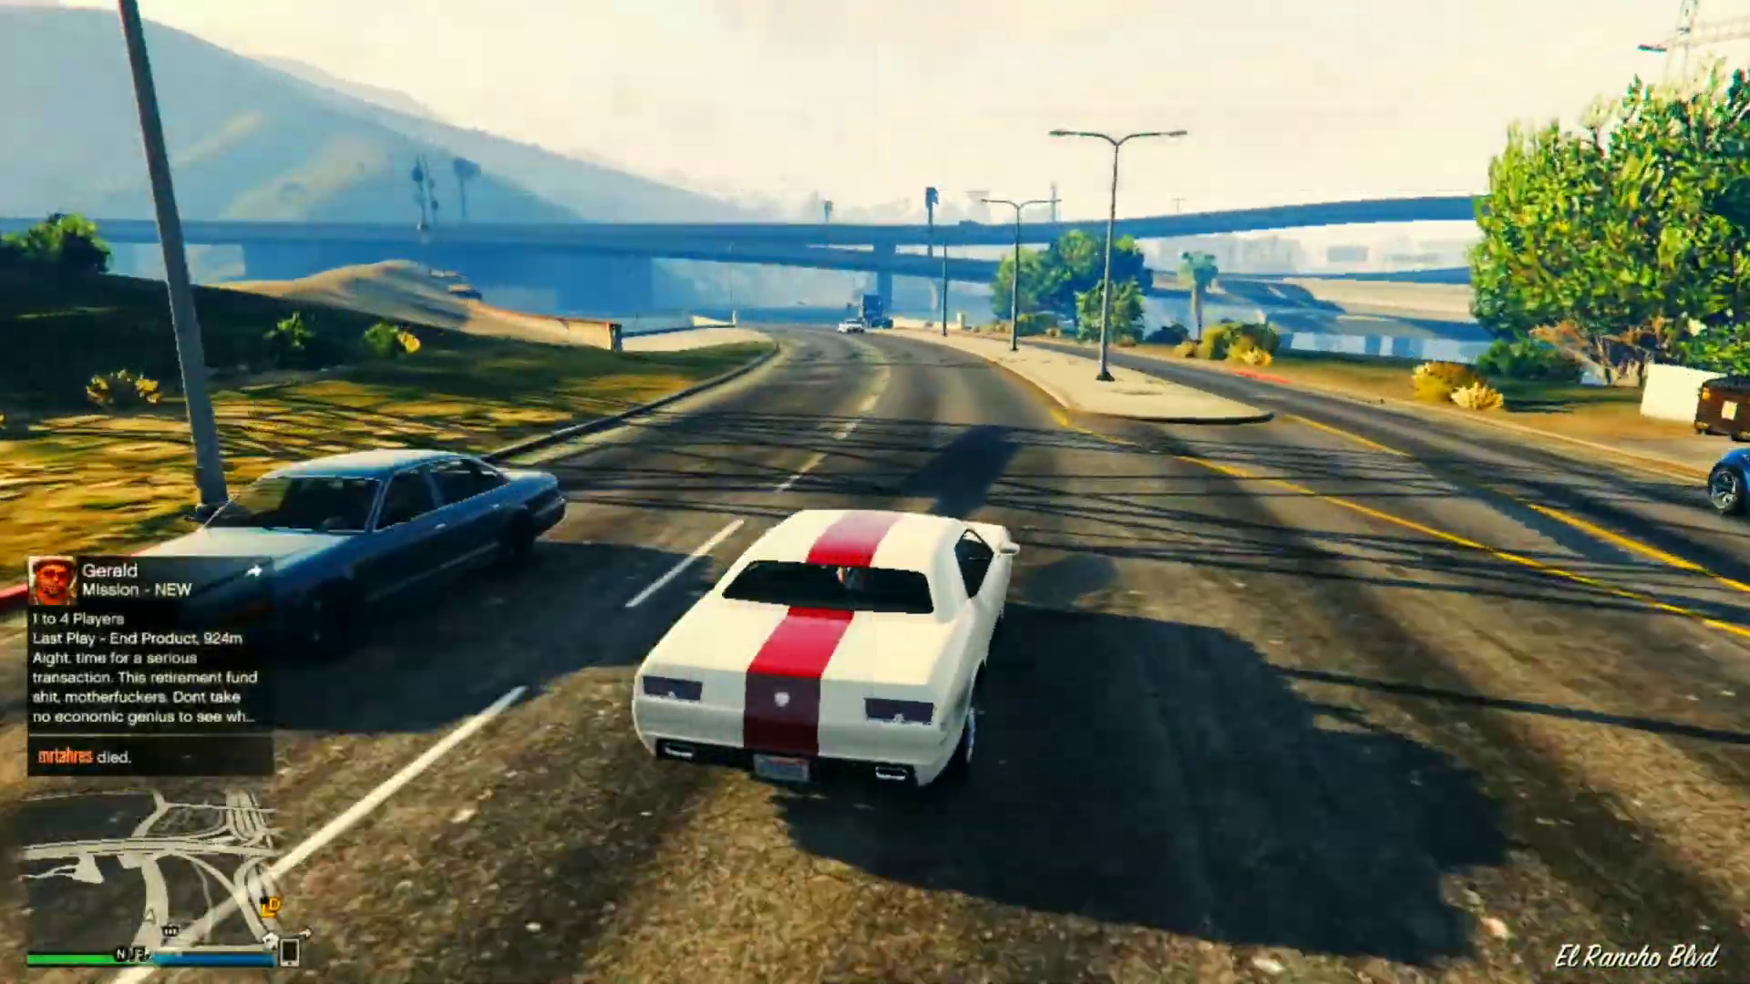
Drive forward in GTA V before switching to the OBS window with the GTA V source.
key(w)
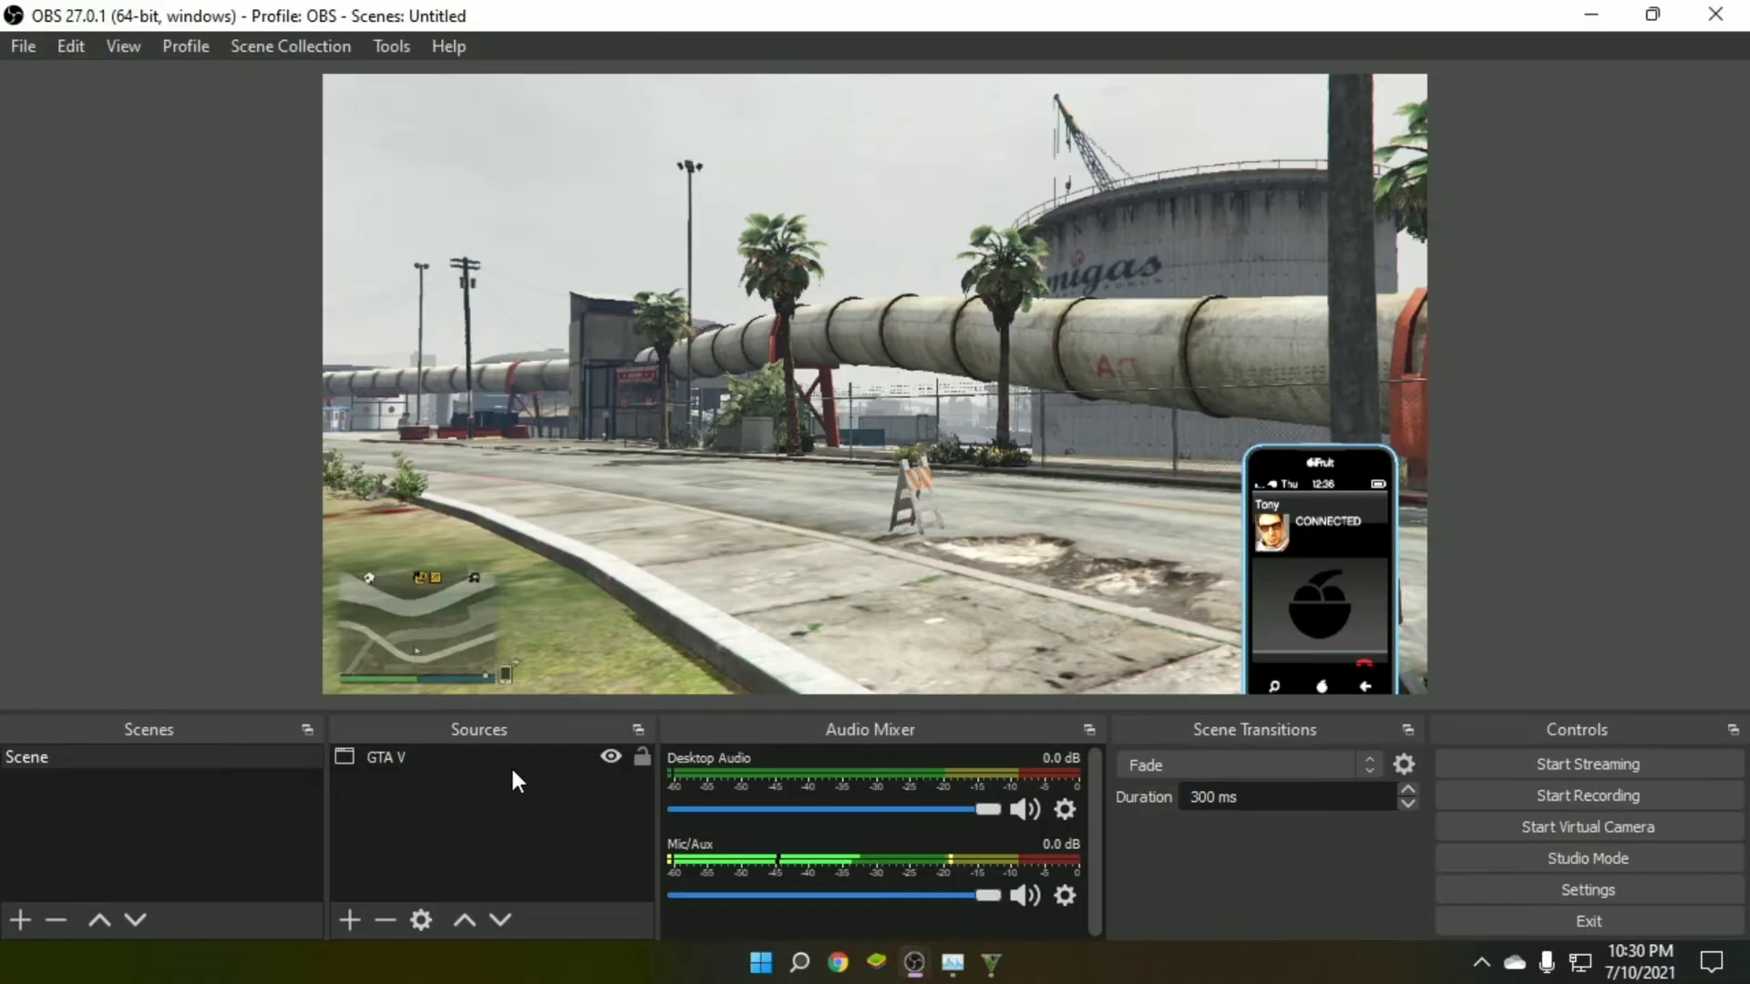
Add a Color Correction effect filter to the GTA V source from its Filters window.
right_click(385, 757)
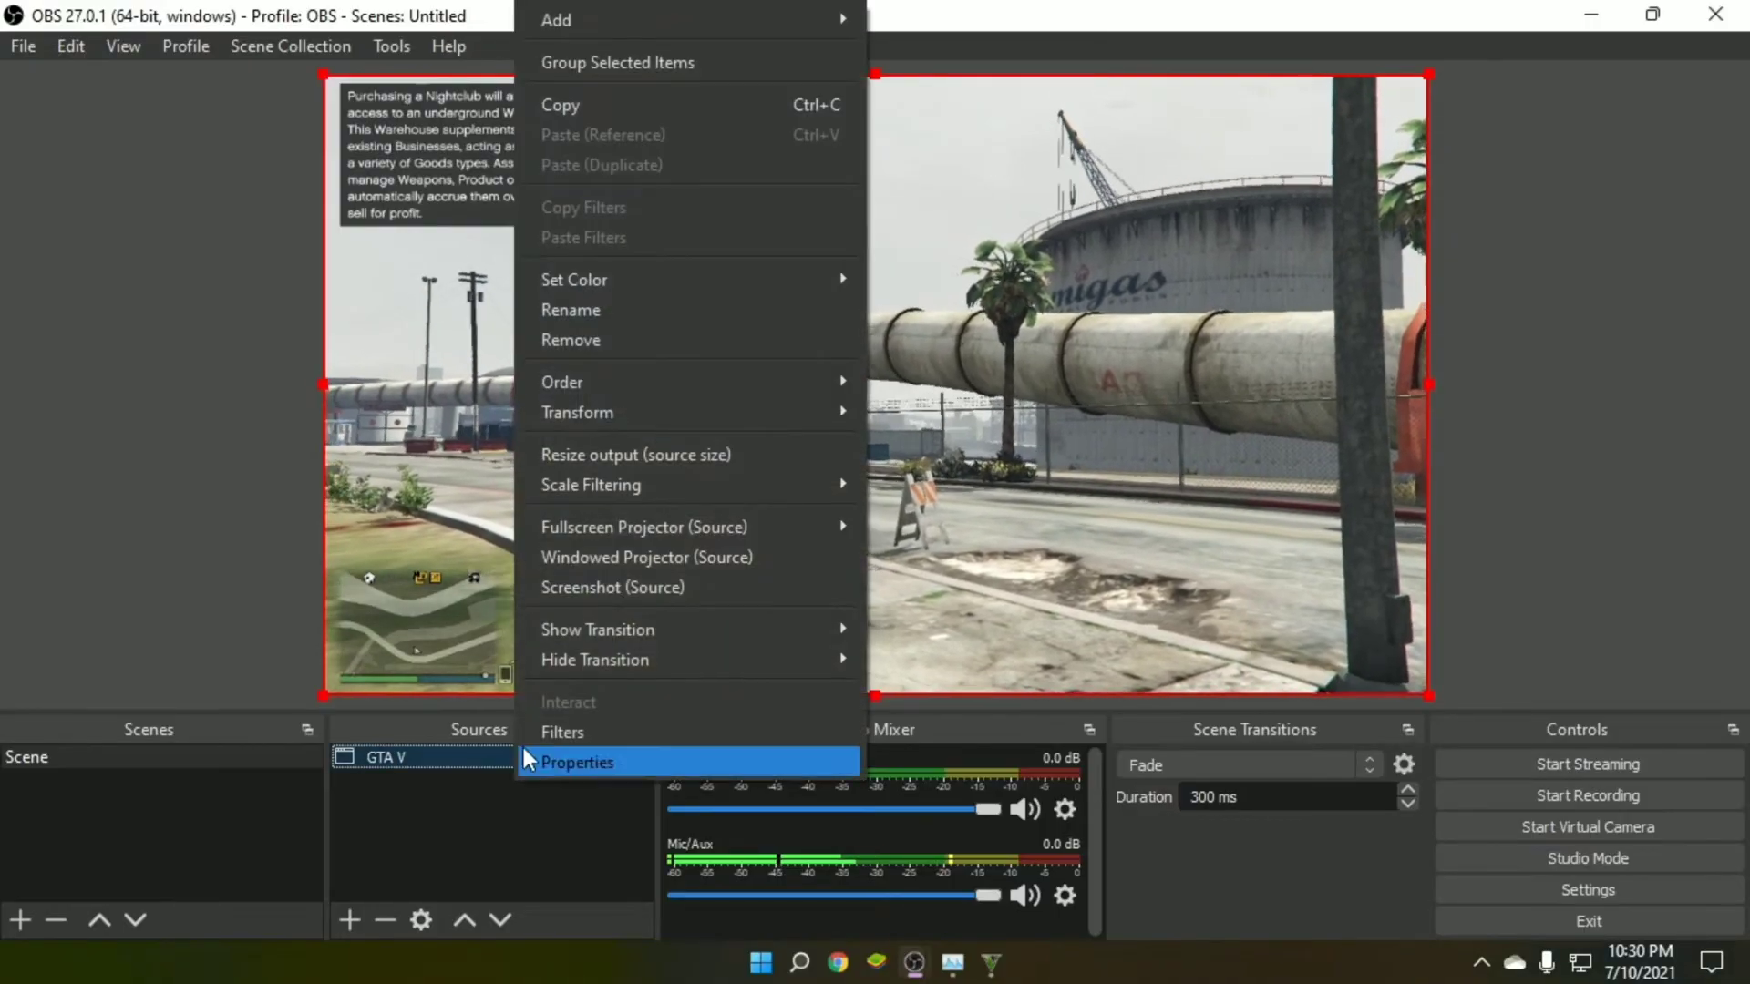
mouse_move(689, 732)
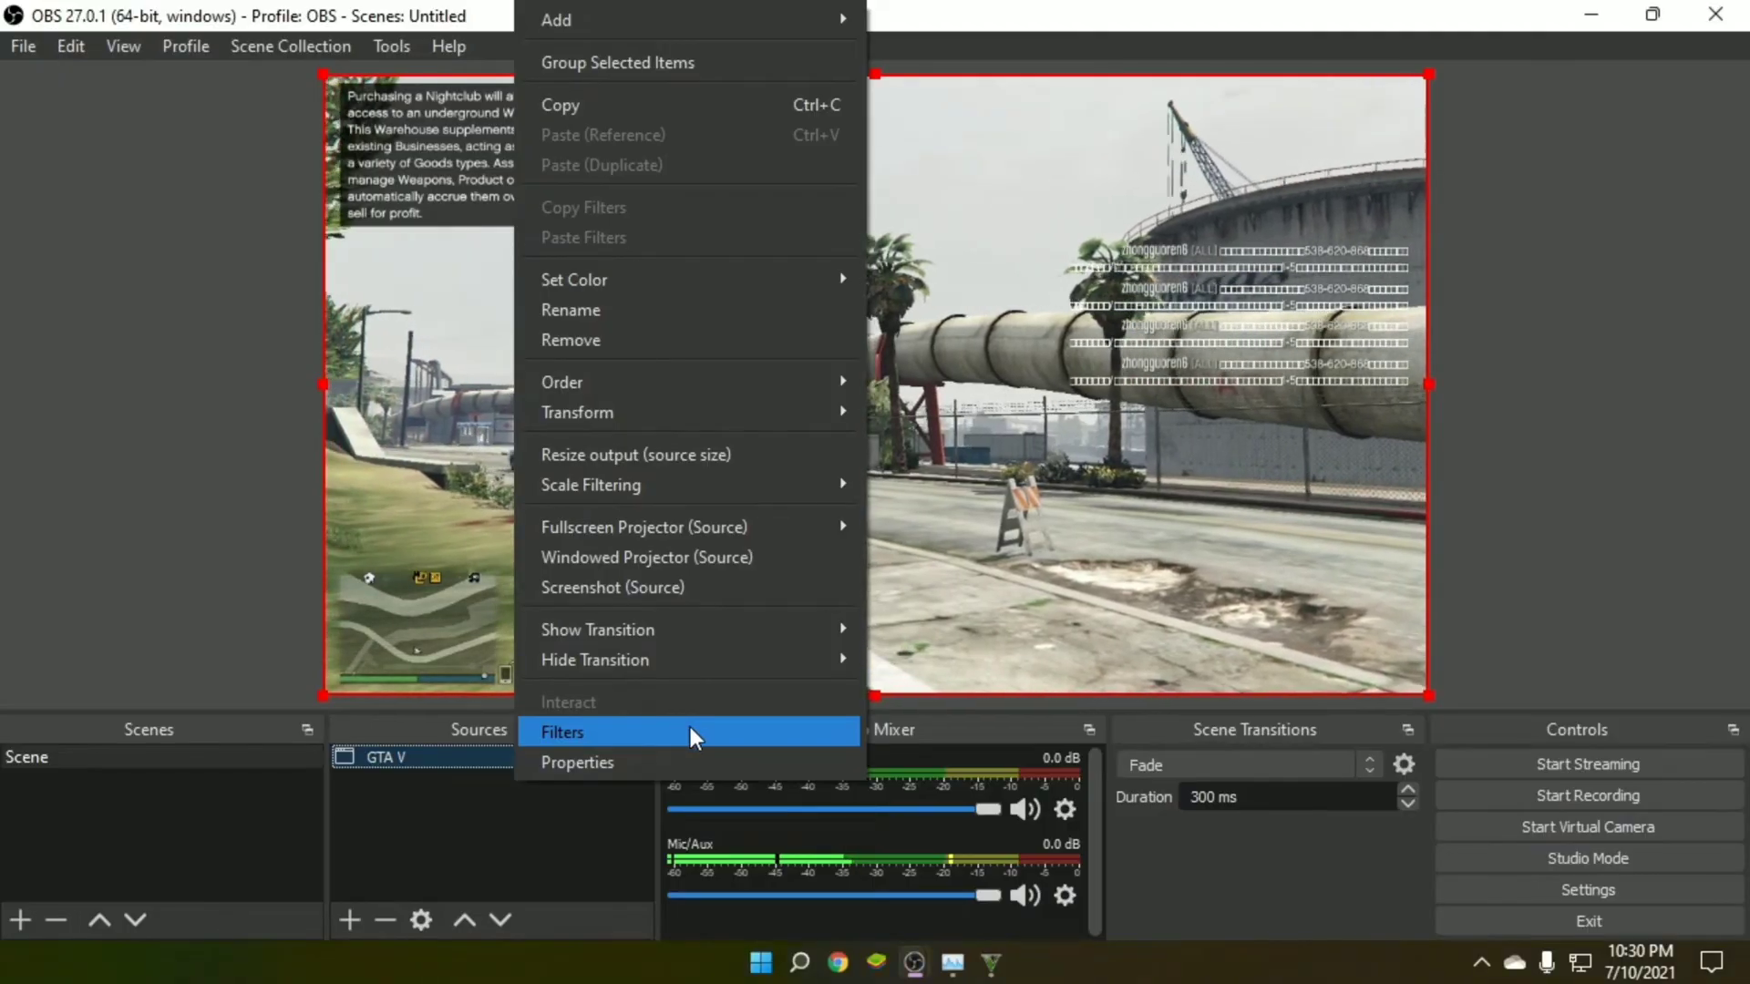
click(562, 733)
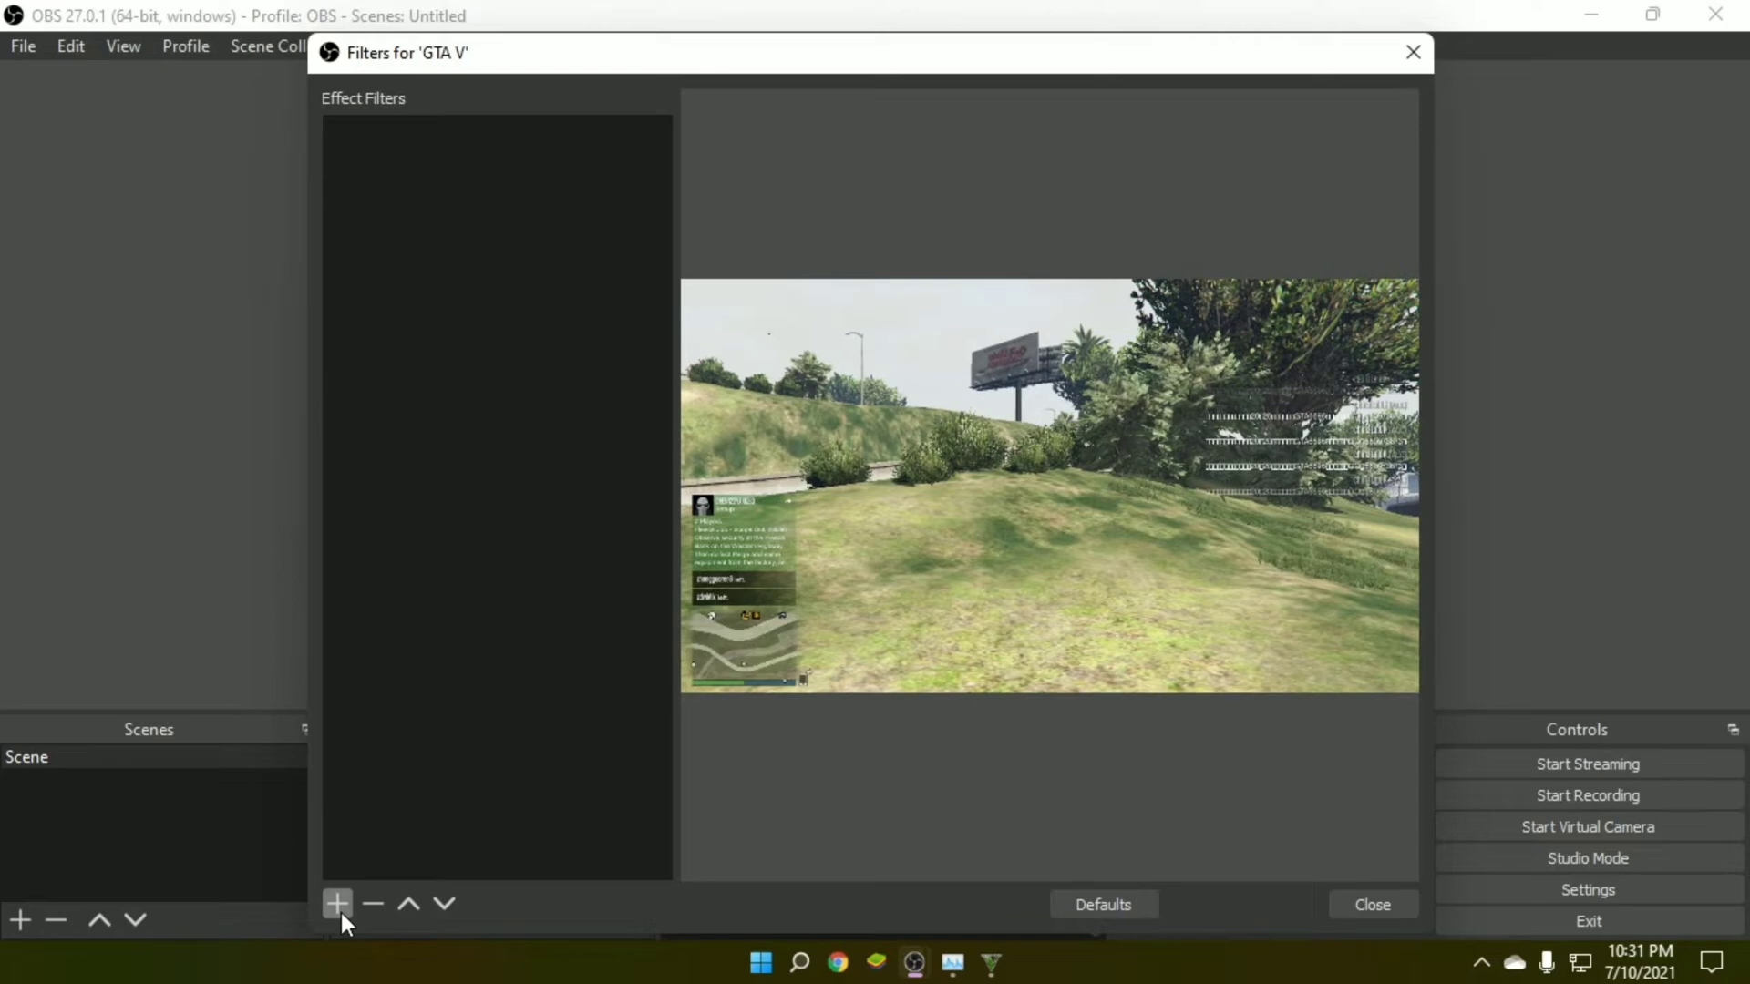
click(335, 904)
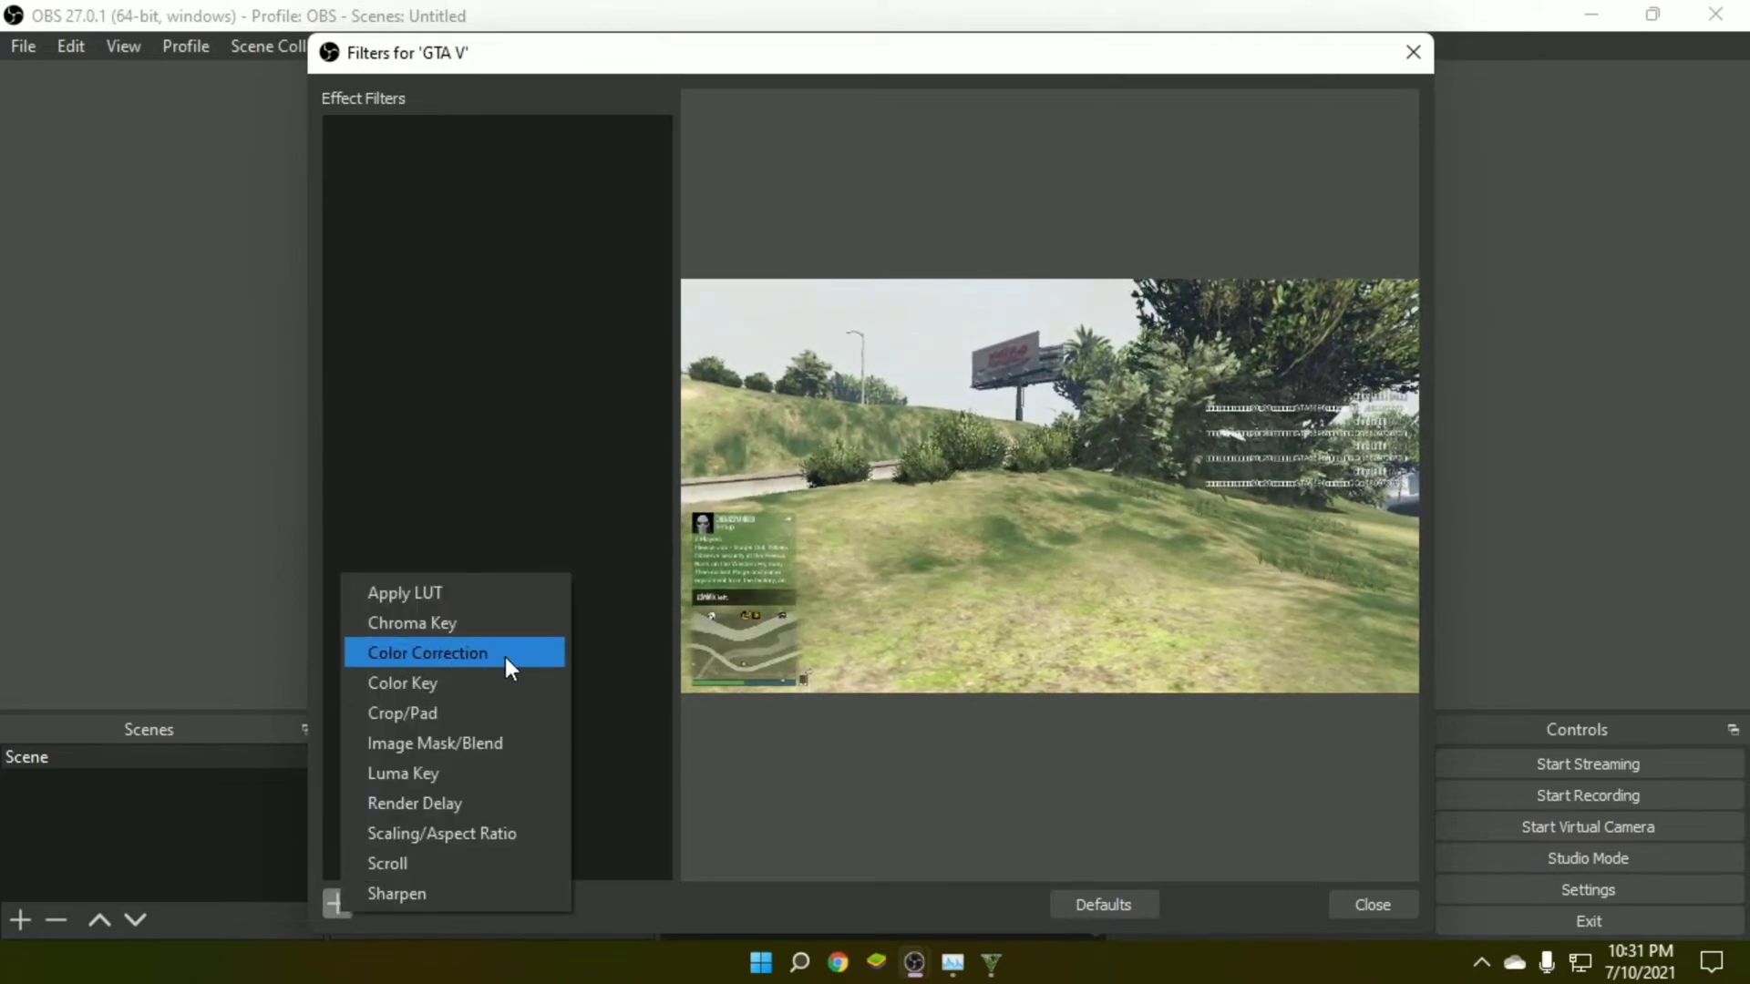
click(426, 653)
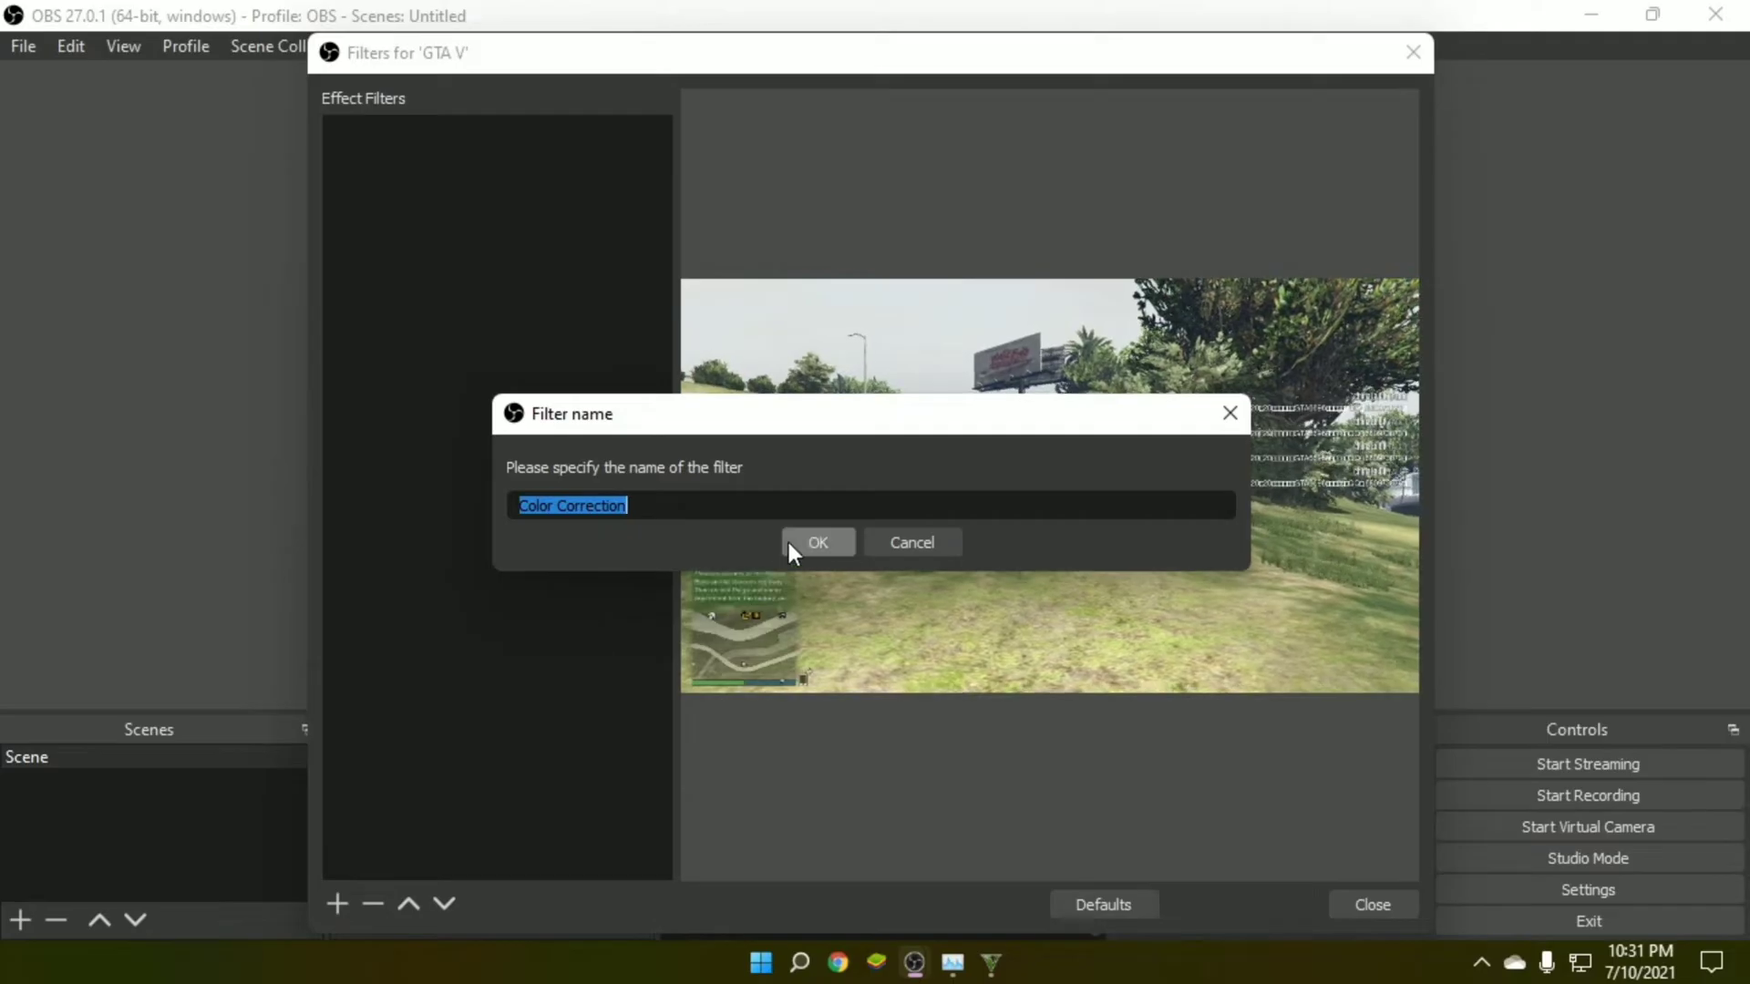
Confirm the Color Correction filter and tune gamma -0.02, contrast 0.05, brightness -0.0423, saturation 1.08.
click(817, 543)
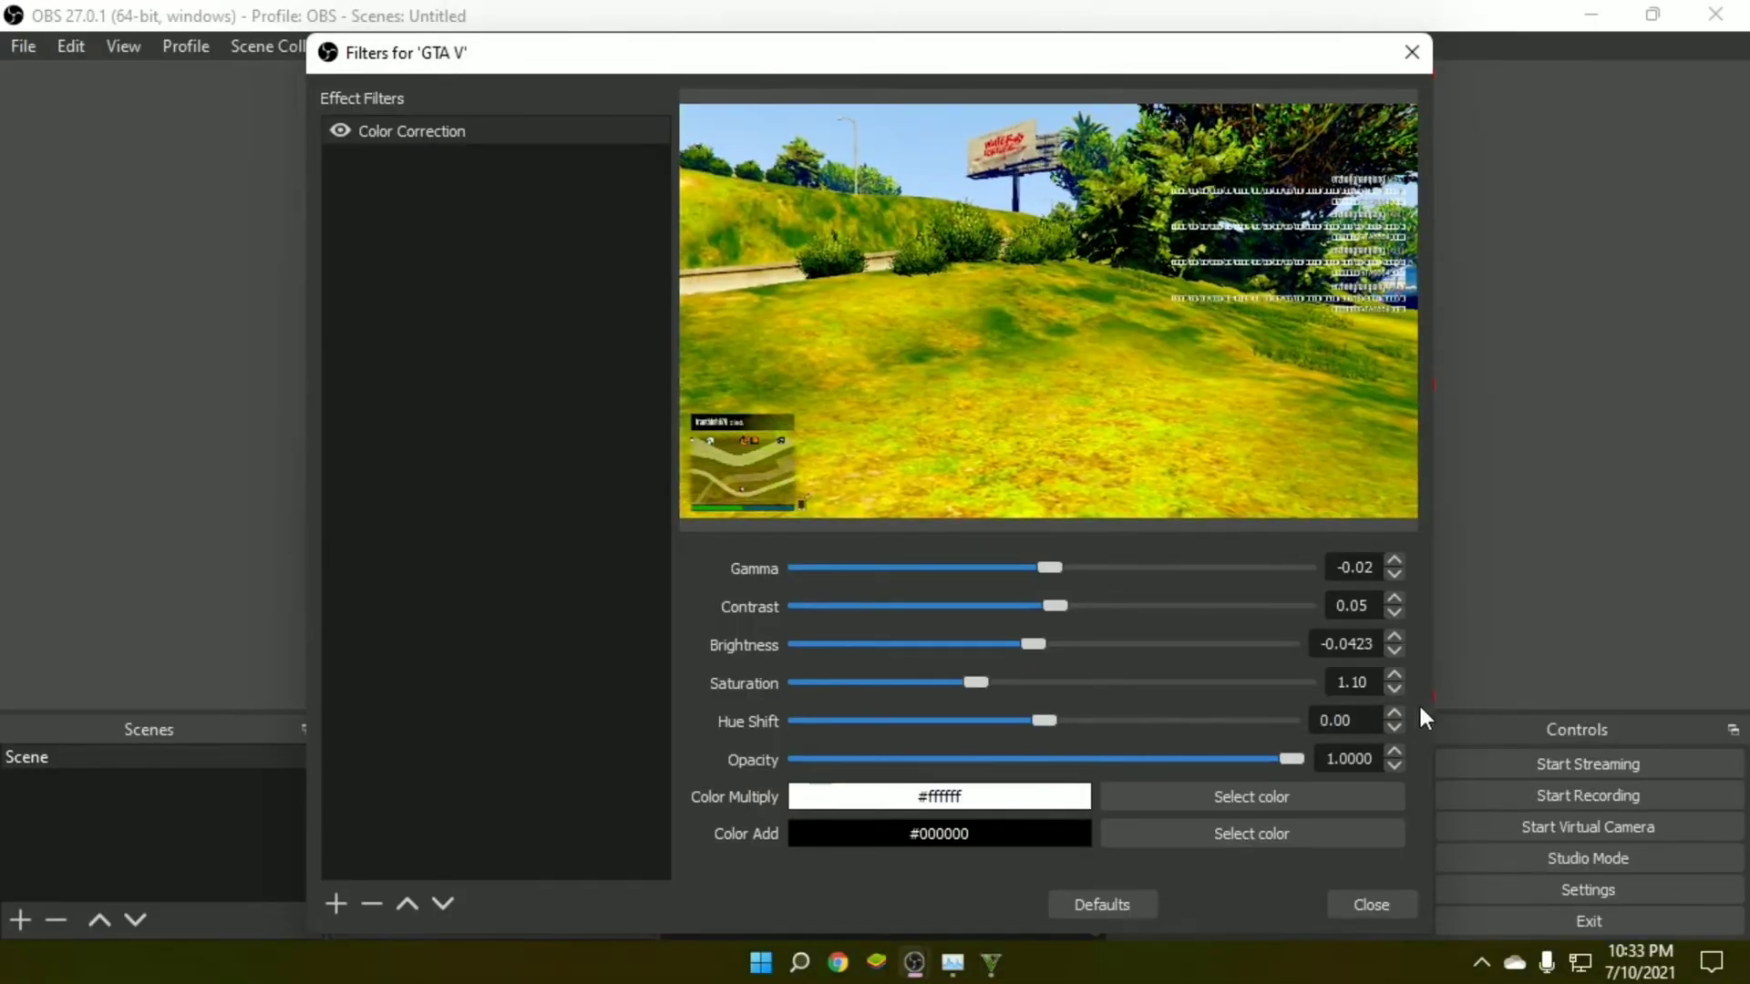
click(1395, 689)
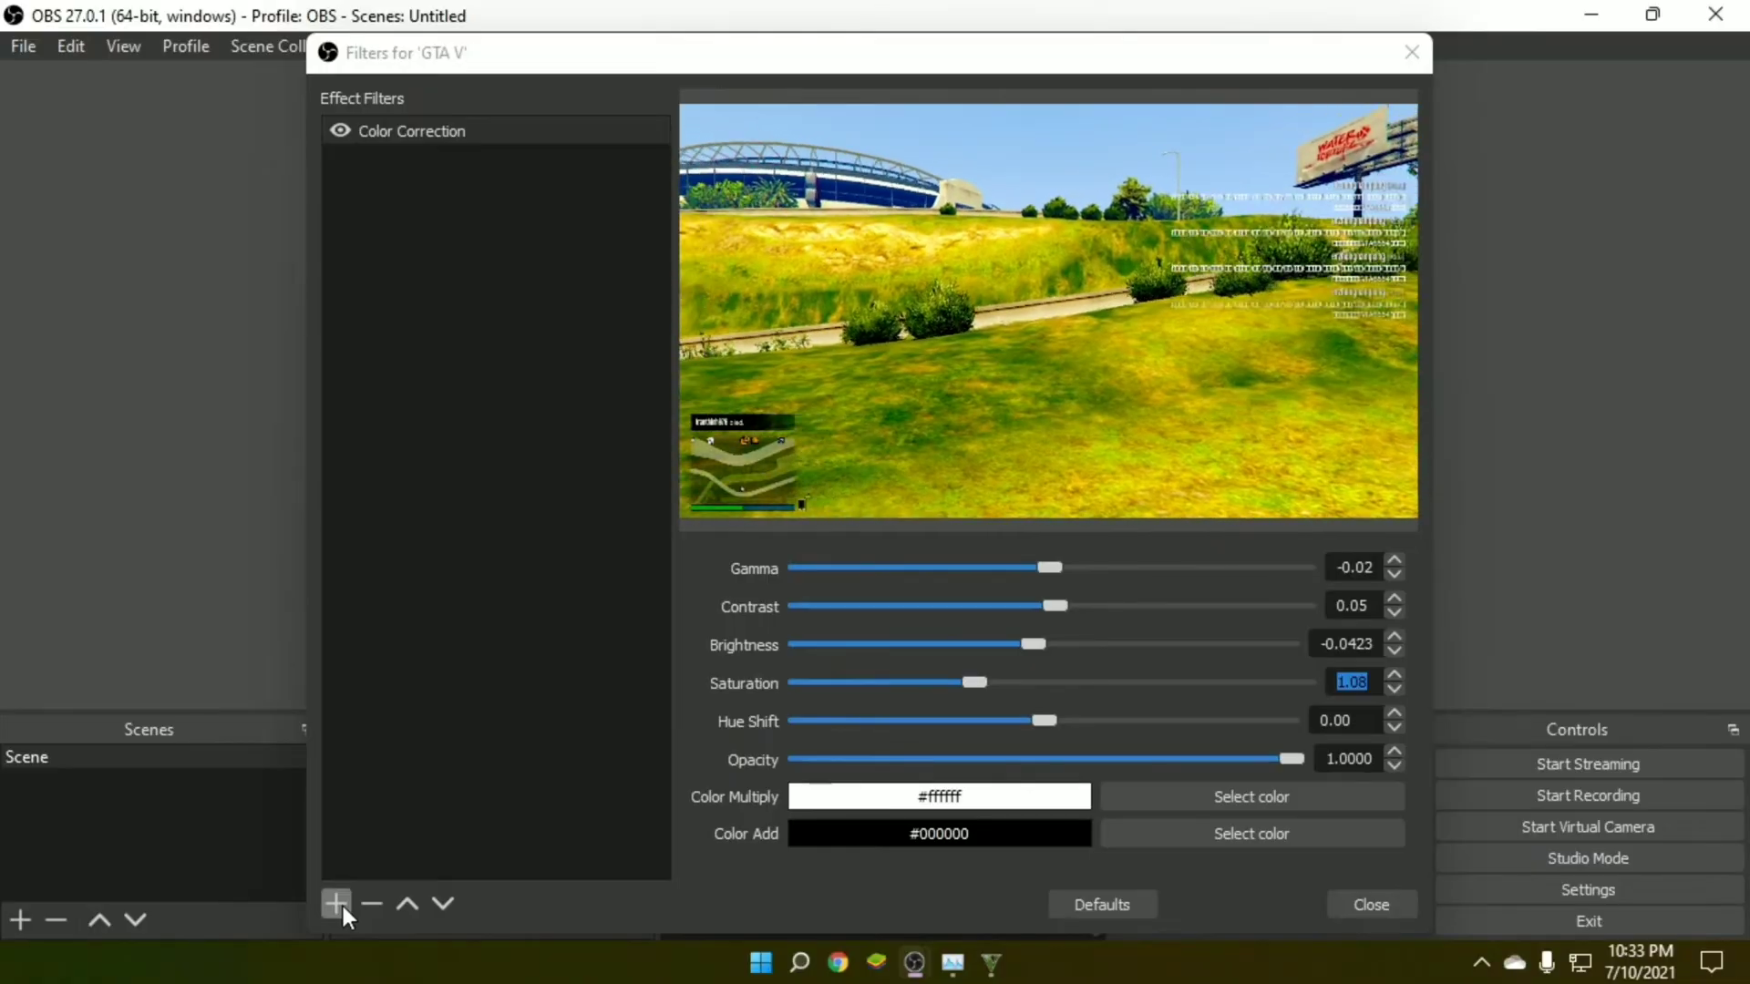
Add a Sharpen filter after Color Correction and raise its sharpness to about 0.11.
click(335, 904)
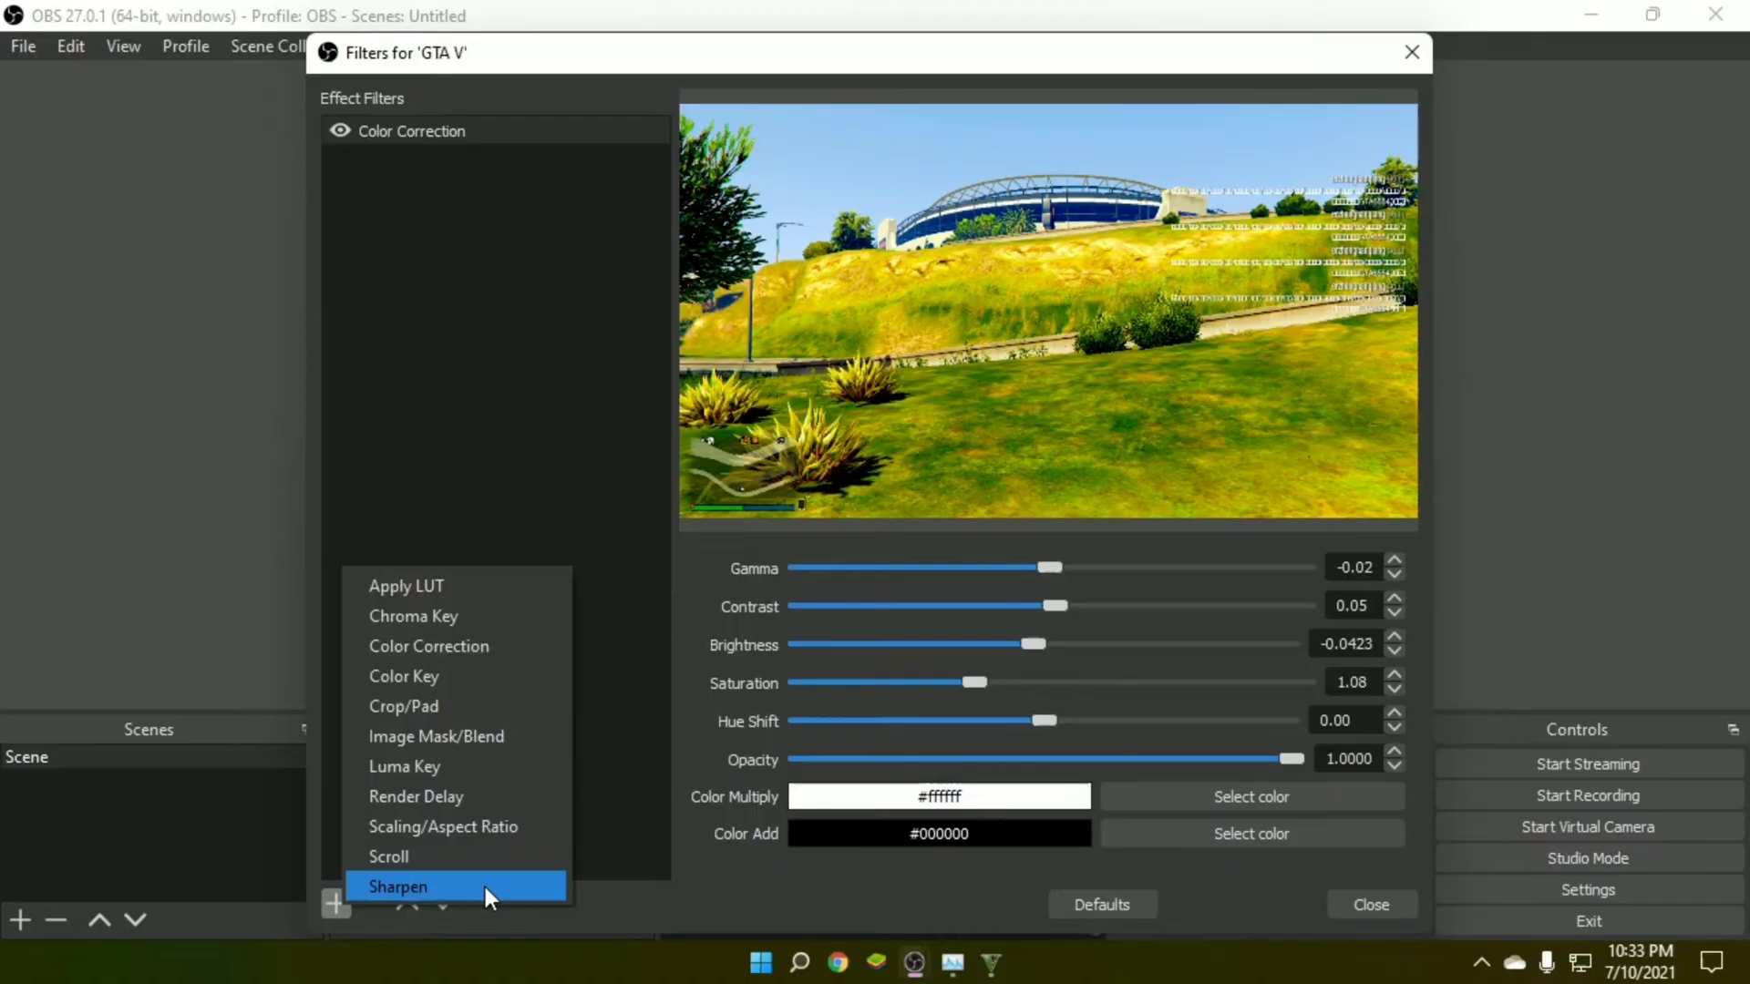
click(398, 886)
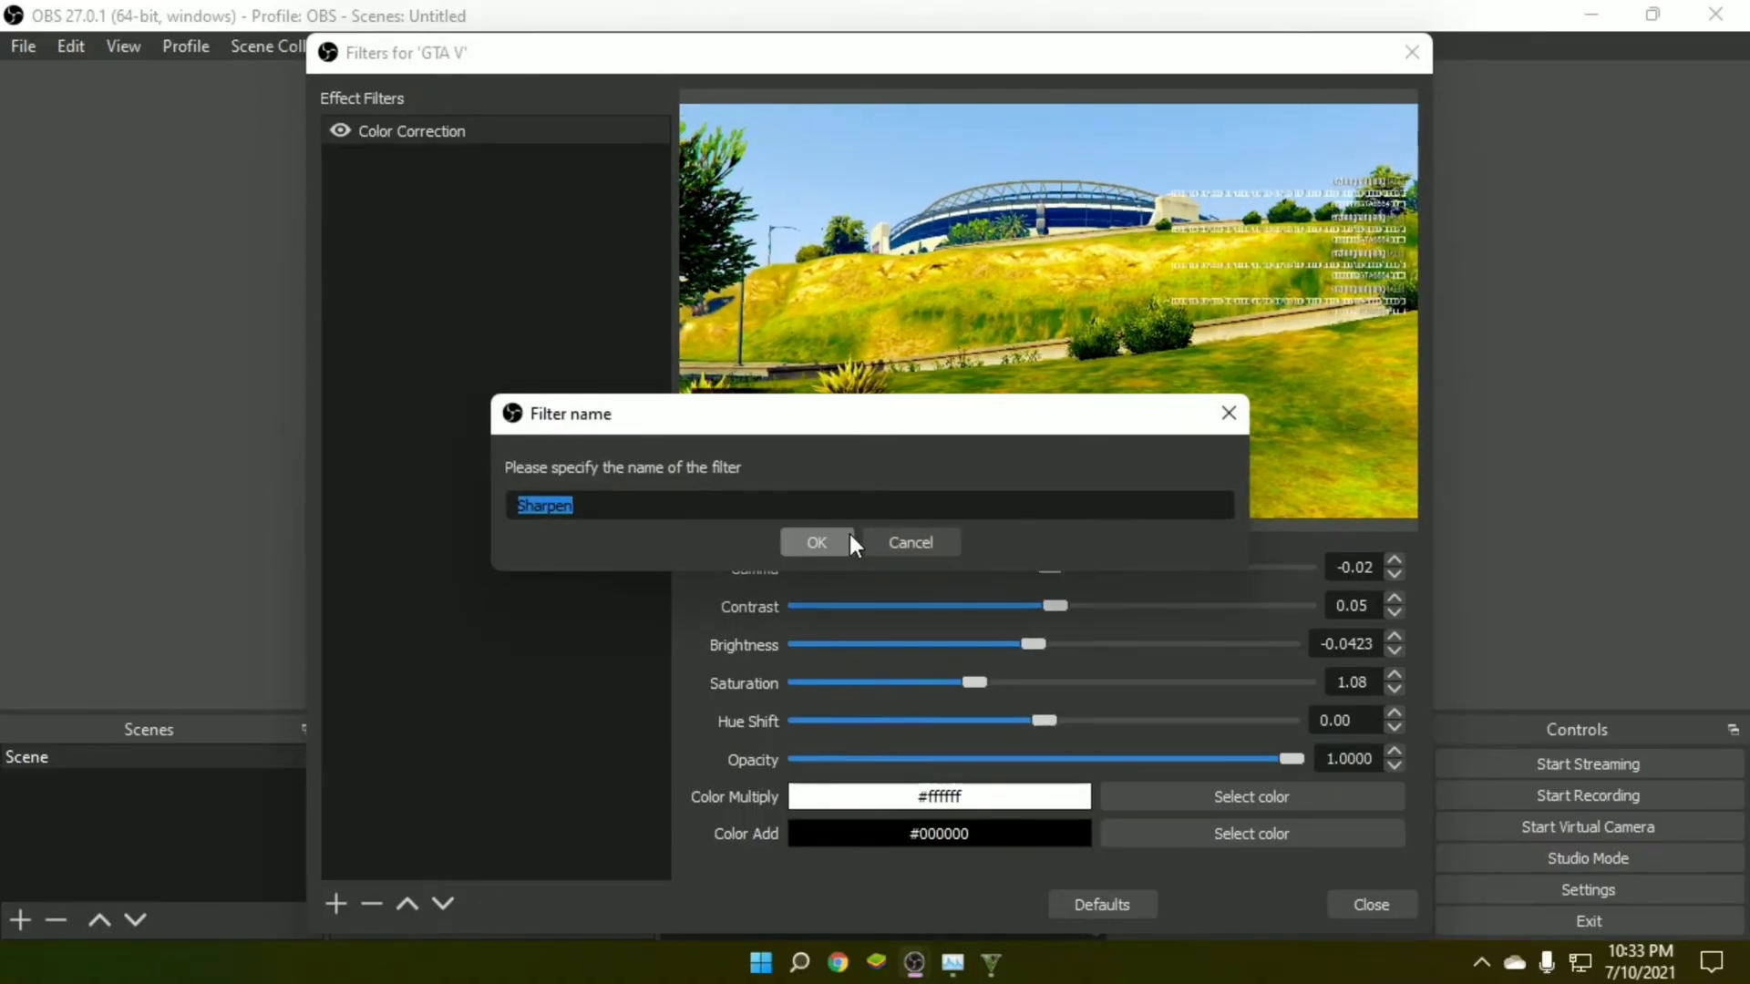
click(813, 543)
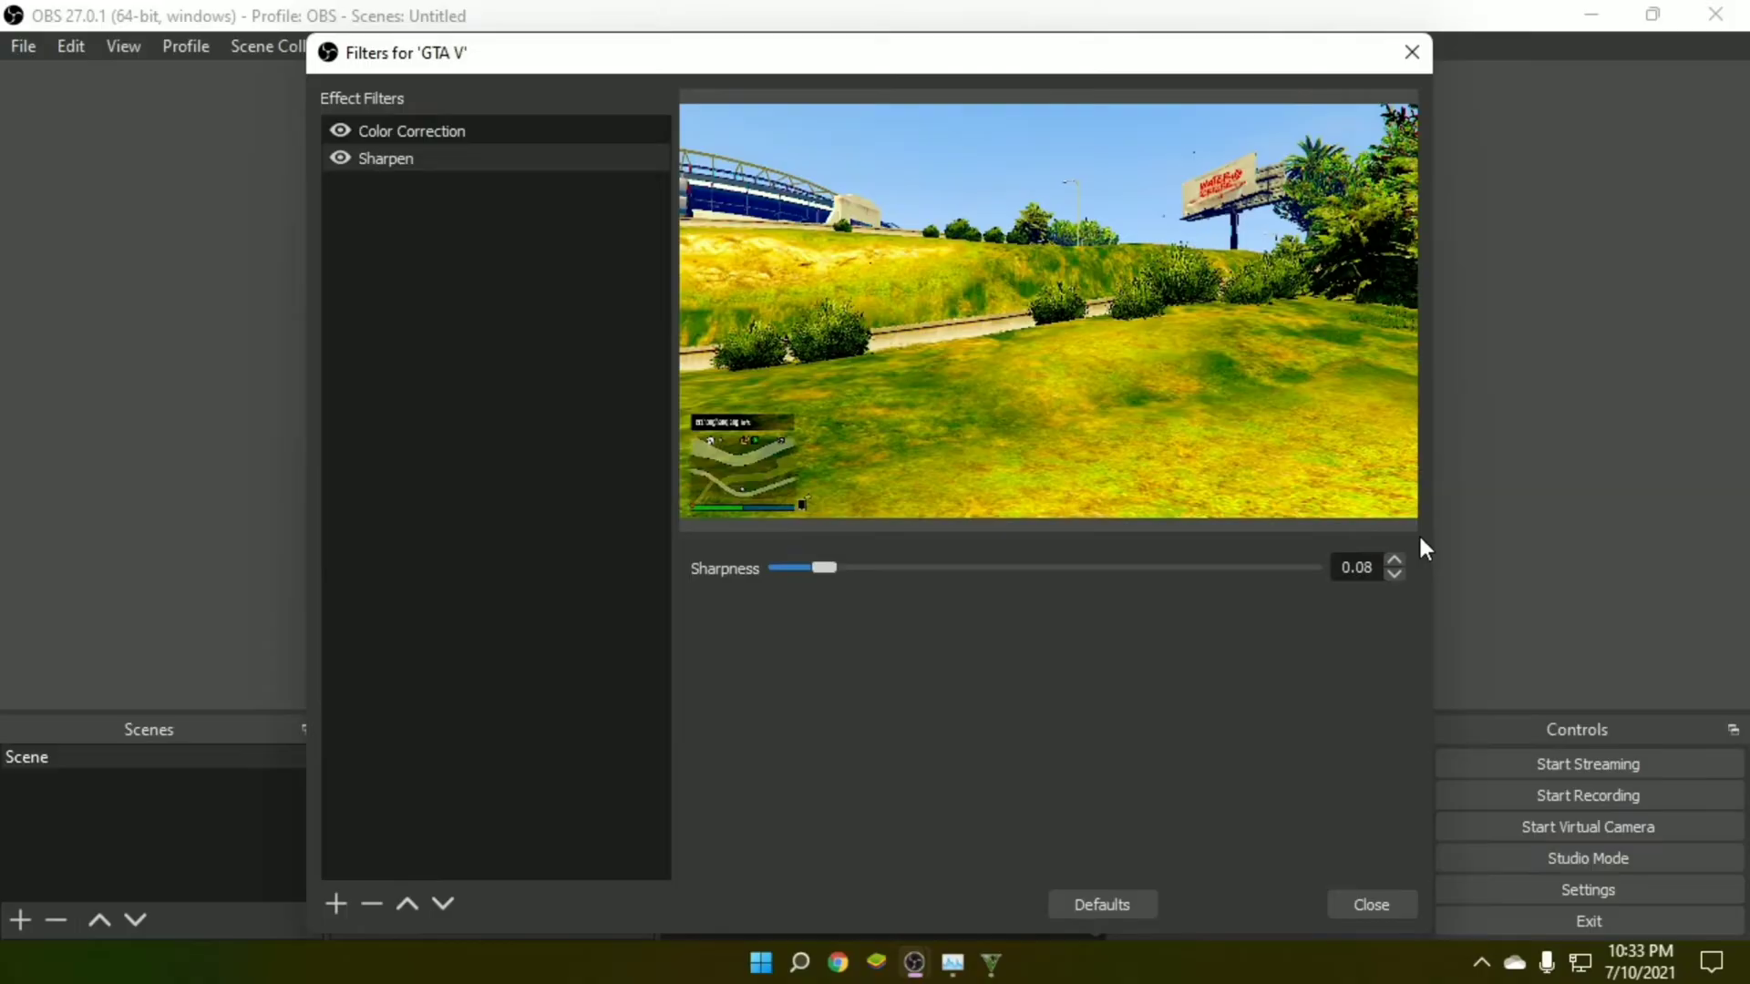
click(1394, 560)
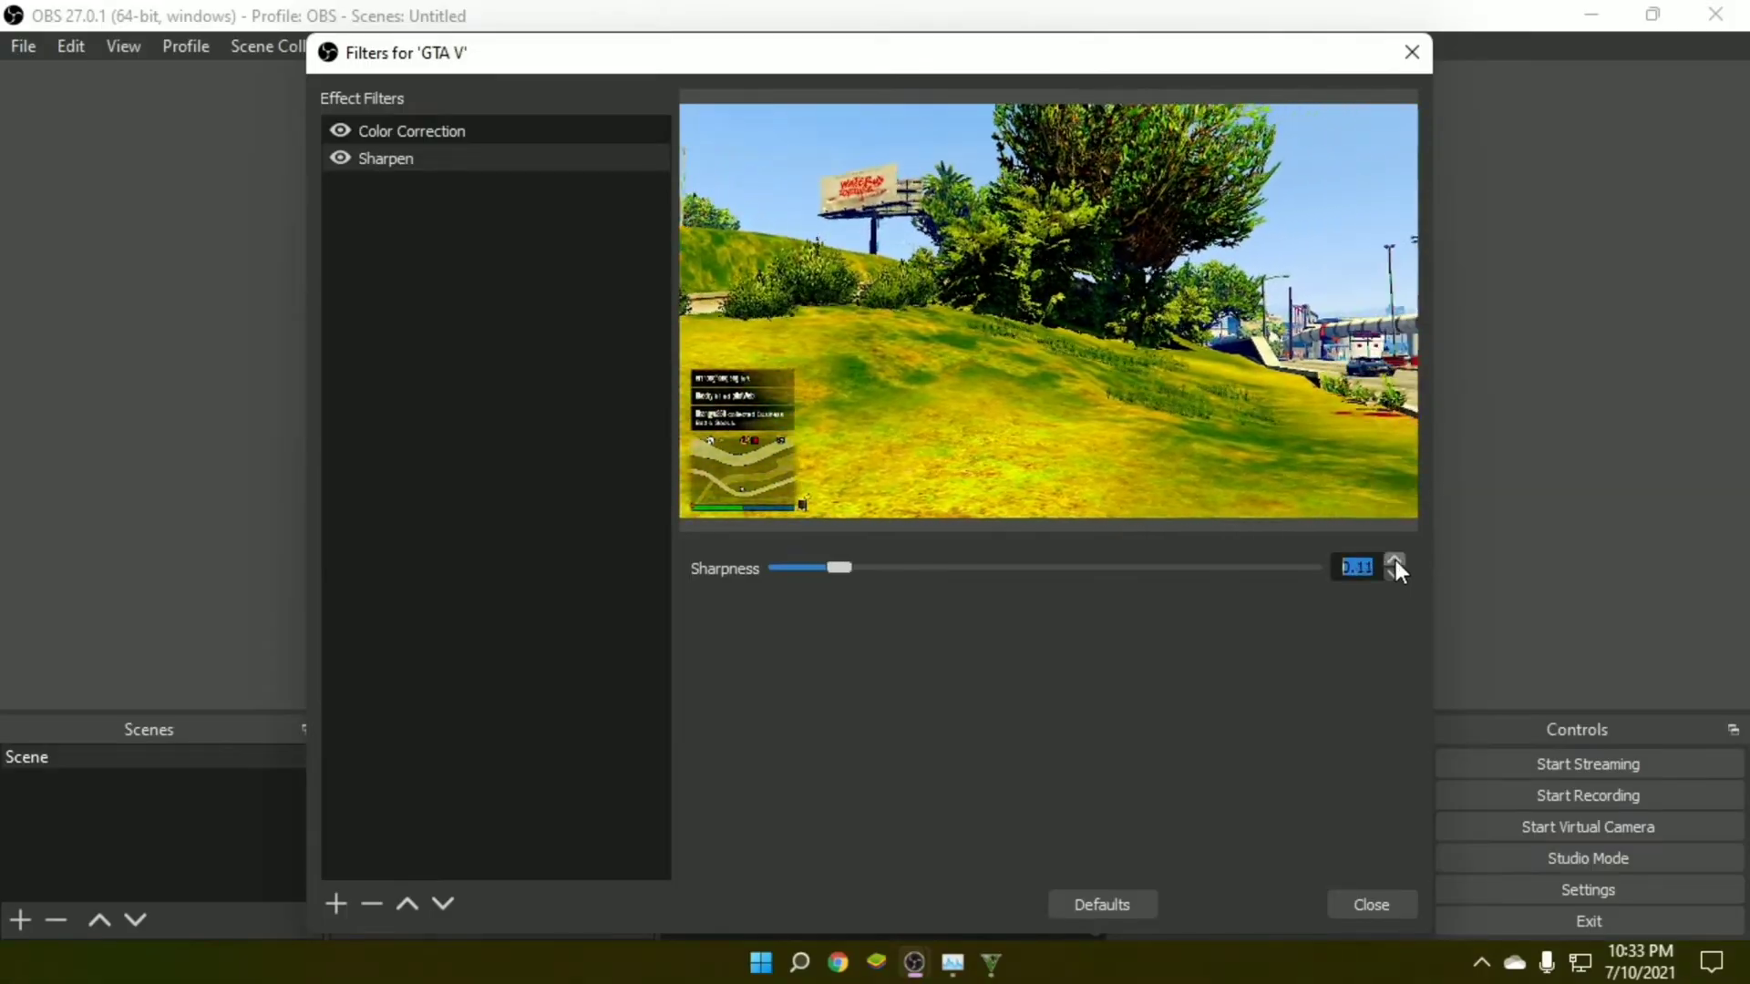